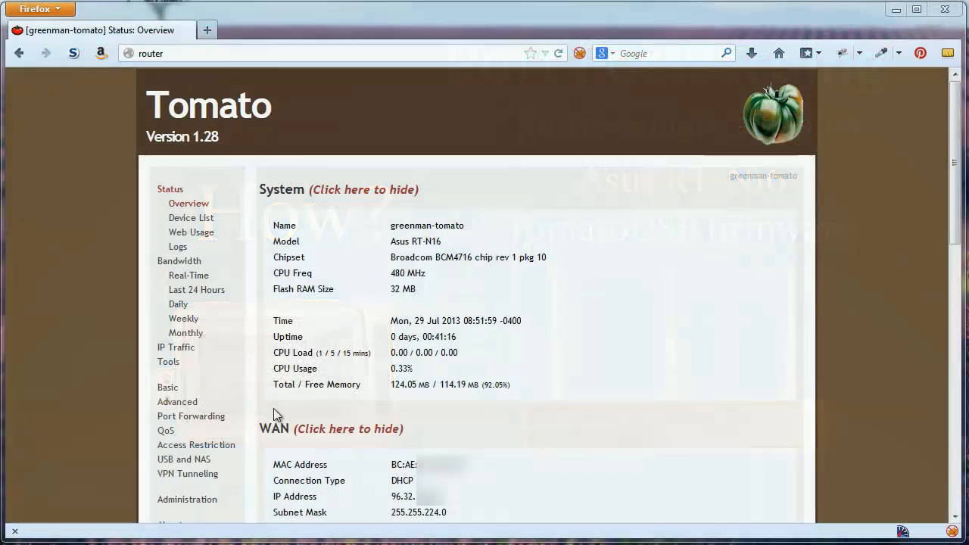
# Open Tomato's Basic Network page showing WAN type, LAN address, DNS and DHCP settings
pyautogui.click(167, 387)
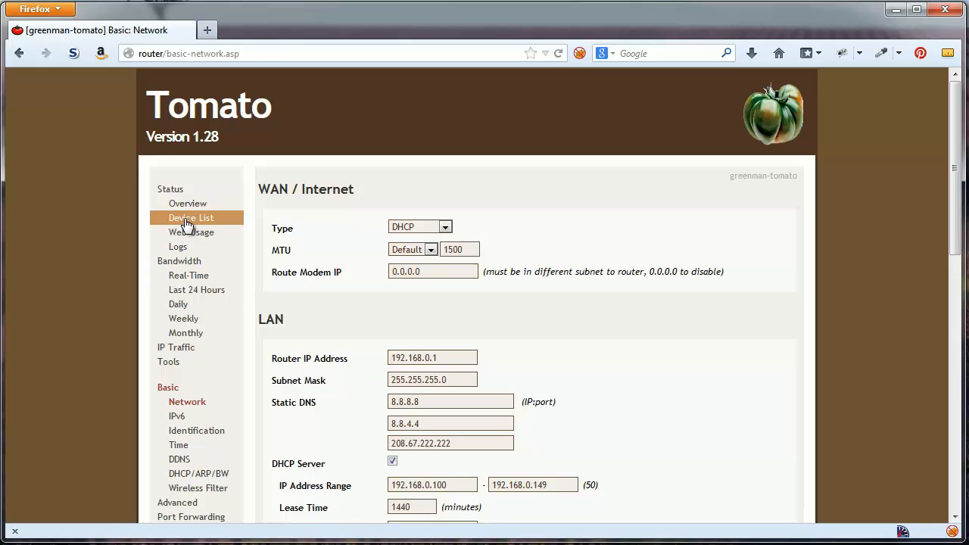
# Show the Device List with connected devices' interfaces, IP addresses, names and leases
pyautogui.click(191, 217)
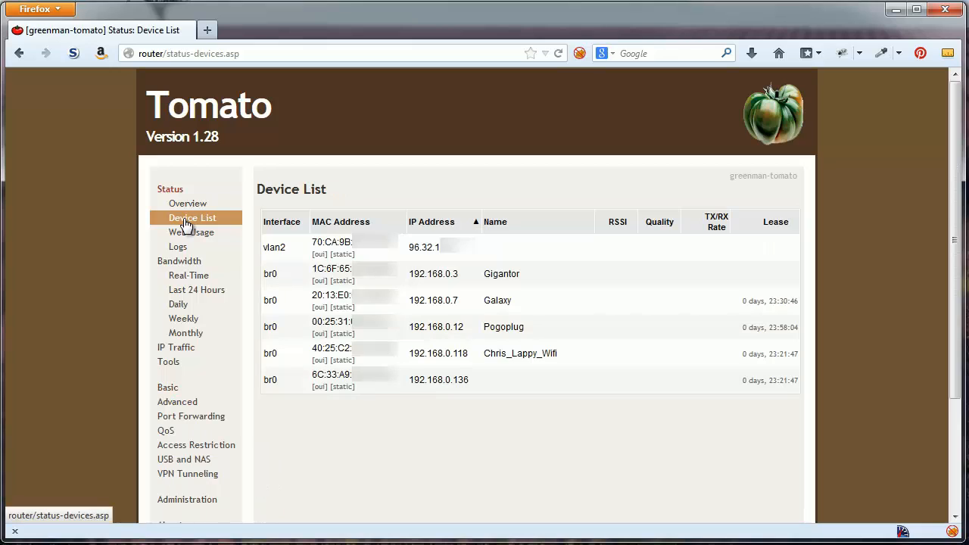
pyautogui.moveTo(560, 482)
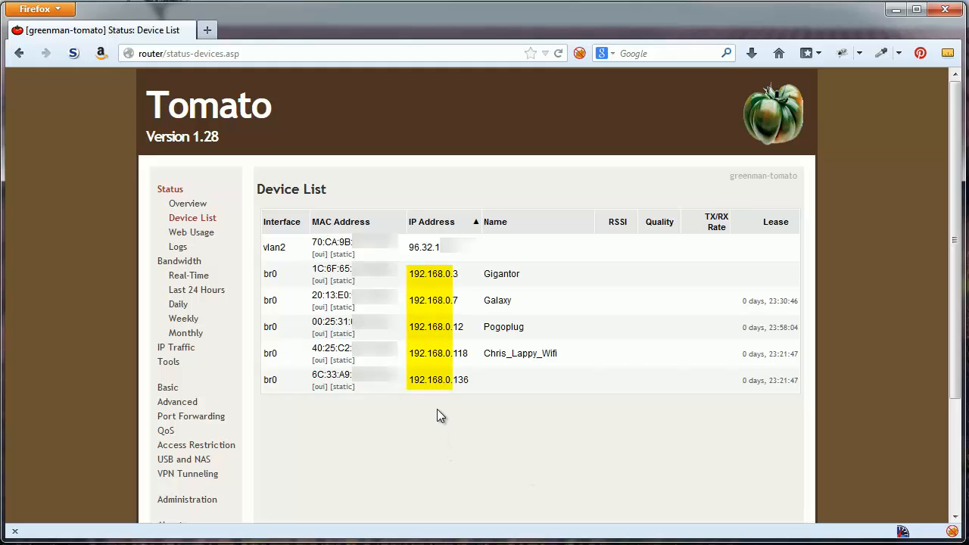
pyautogui.moveTo(464, 247)
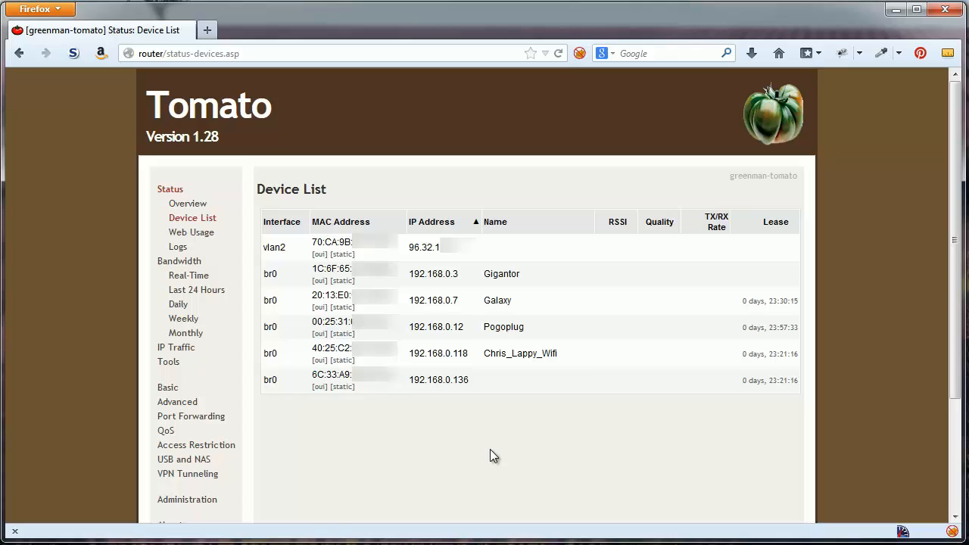
pyautogui.moveTo(420, 473)
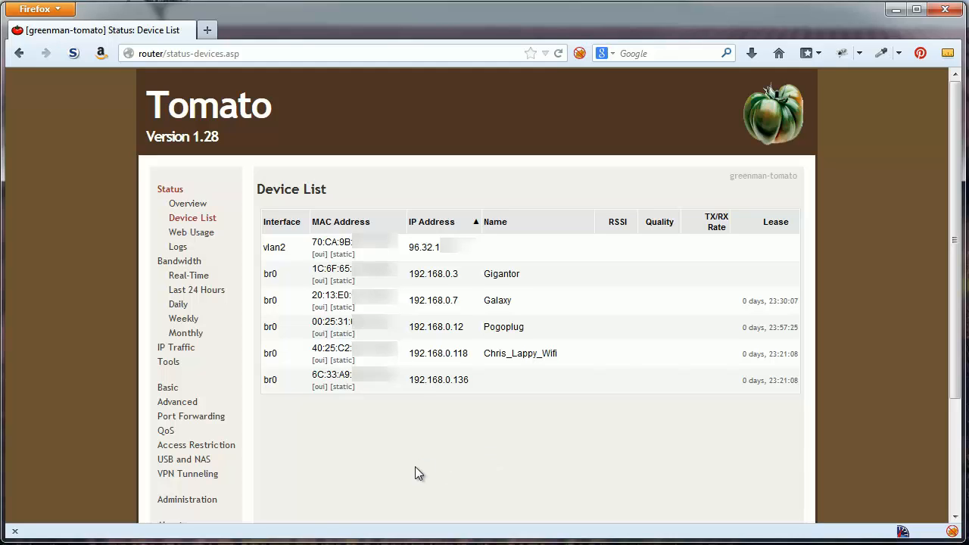
pyautogui.moveTo(328, 468)
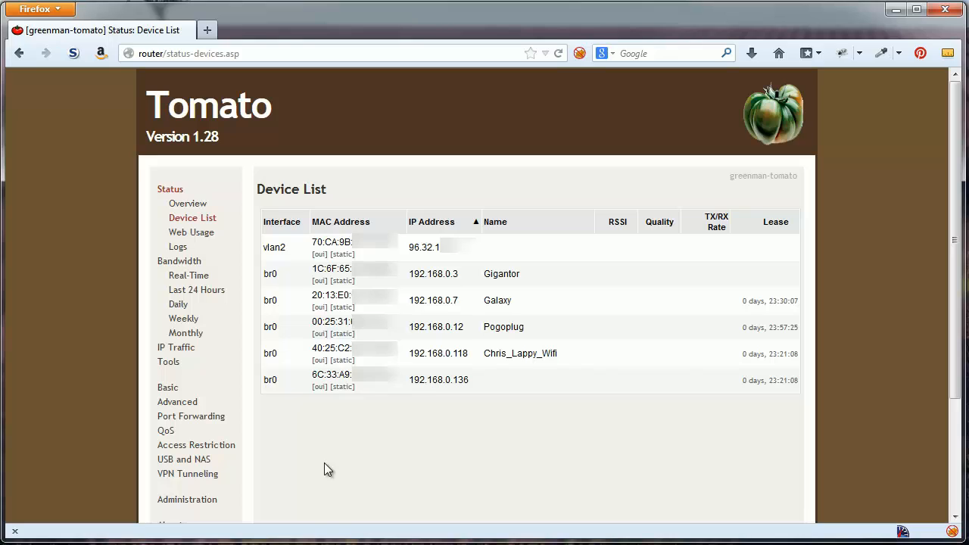
pyautogui.moveTo(318, 407)
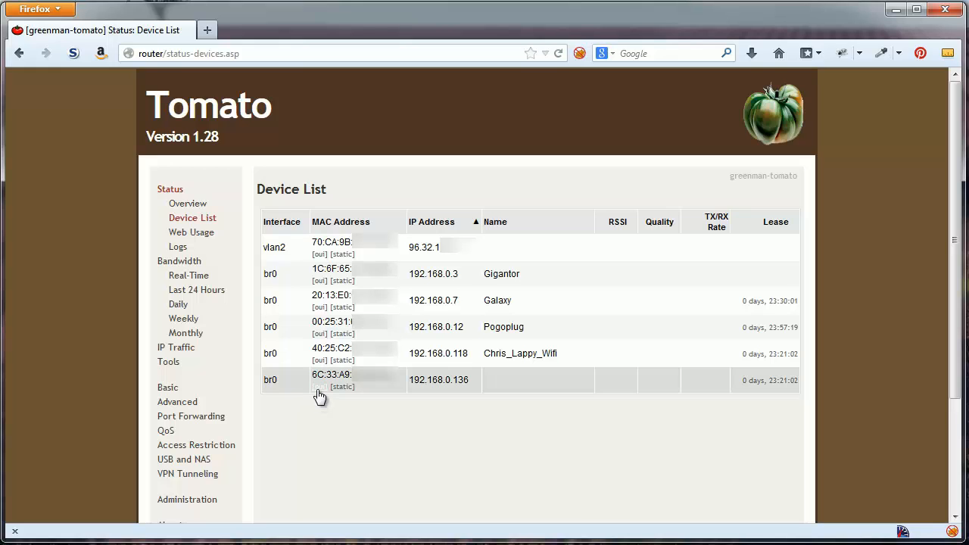
# Look up MAC prefix 6C-33-A9 in the IEEE OUI database, finding Magicjack LP, then close the results
pyautogui.click(319, 387)
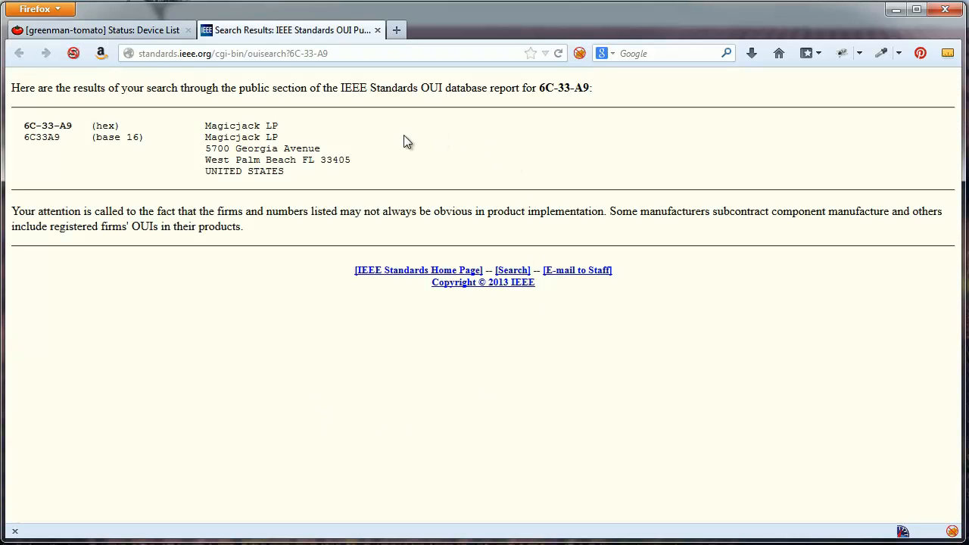
pyautogui.doubleClick(47, 125)
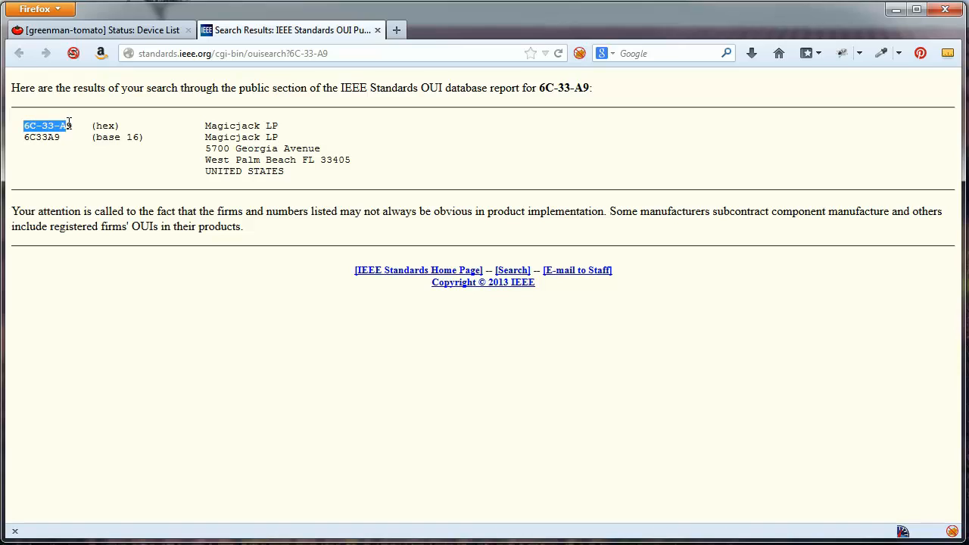
pyautogui.click(81, 165)
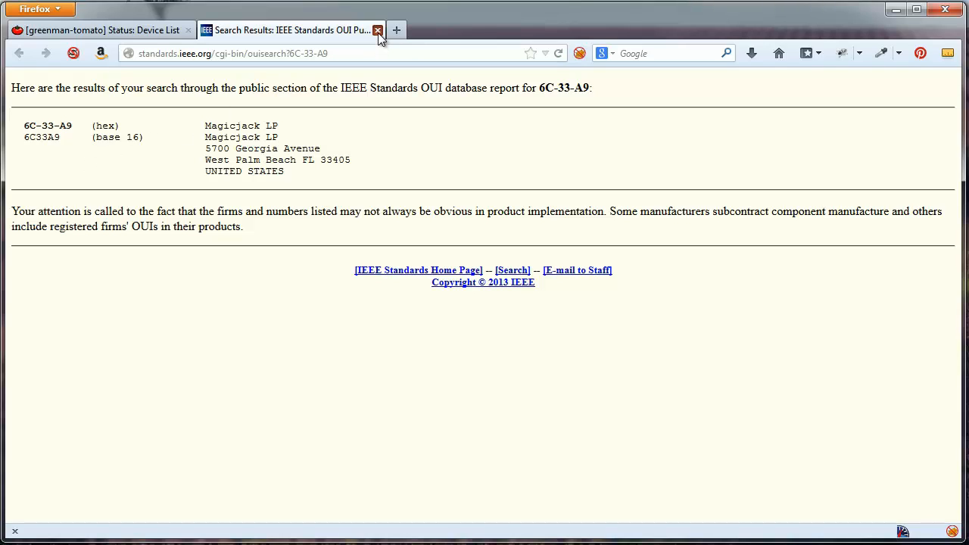
pyautogui.click(378, 30)
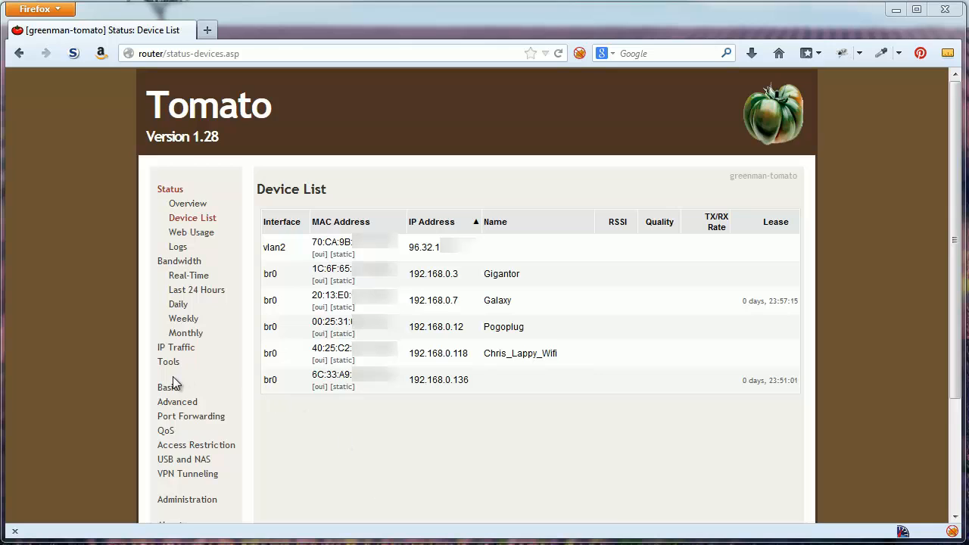
# Reserve 192.168.0.6 for the 6C:33:A9 device under hostname magicJack_plus
pyautogui.click(167, 387)
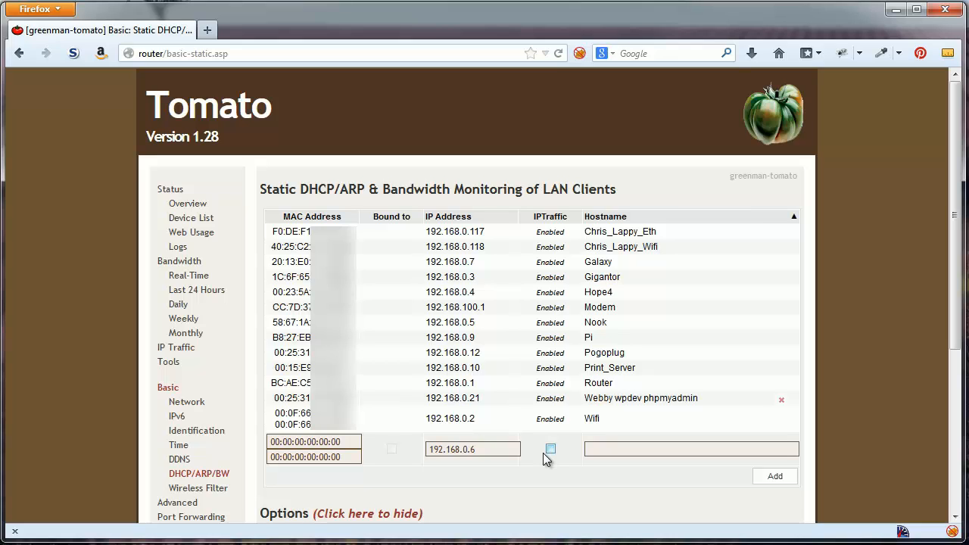
pyautogui.moveTo(191, 218)
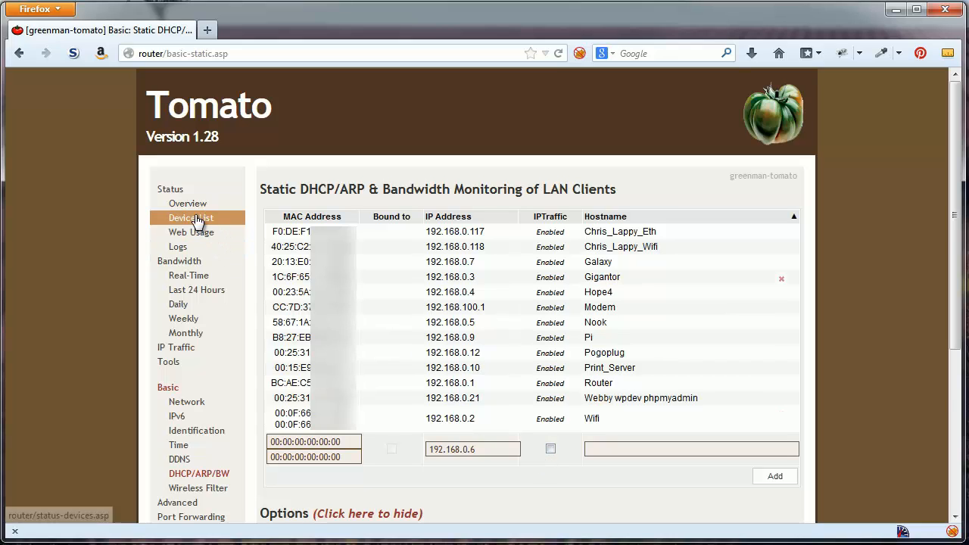
pyautogui.click(191, 218)
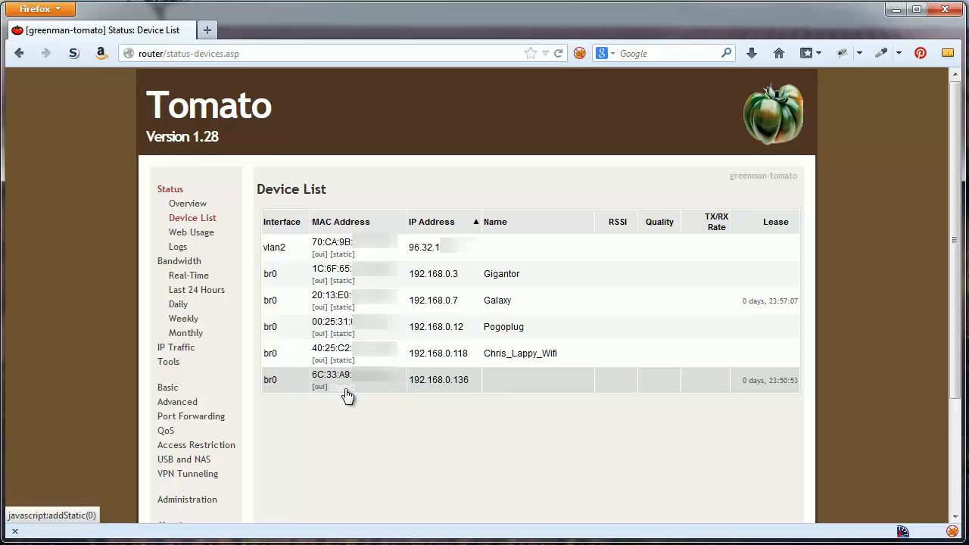
pyautogui.click(346, 380)
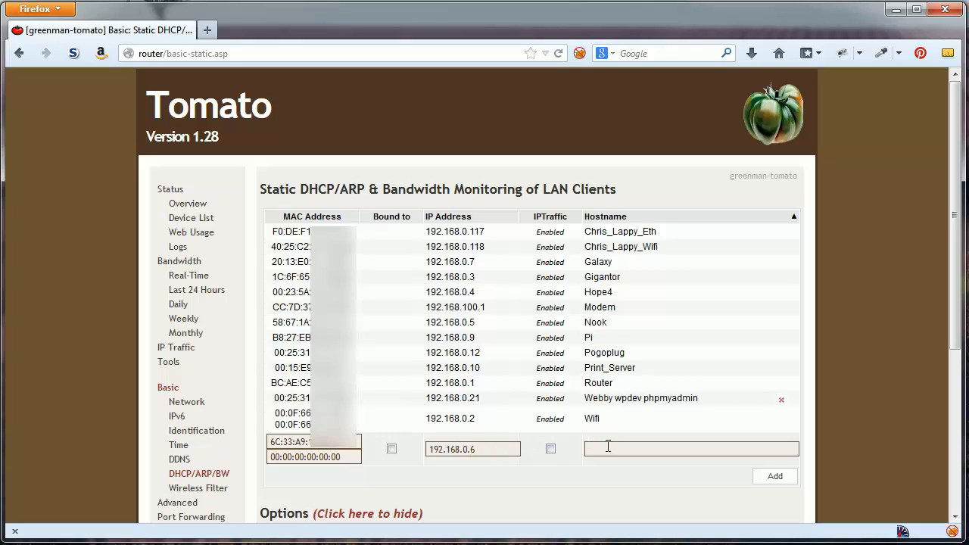
pyautogui.write('magic')
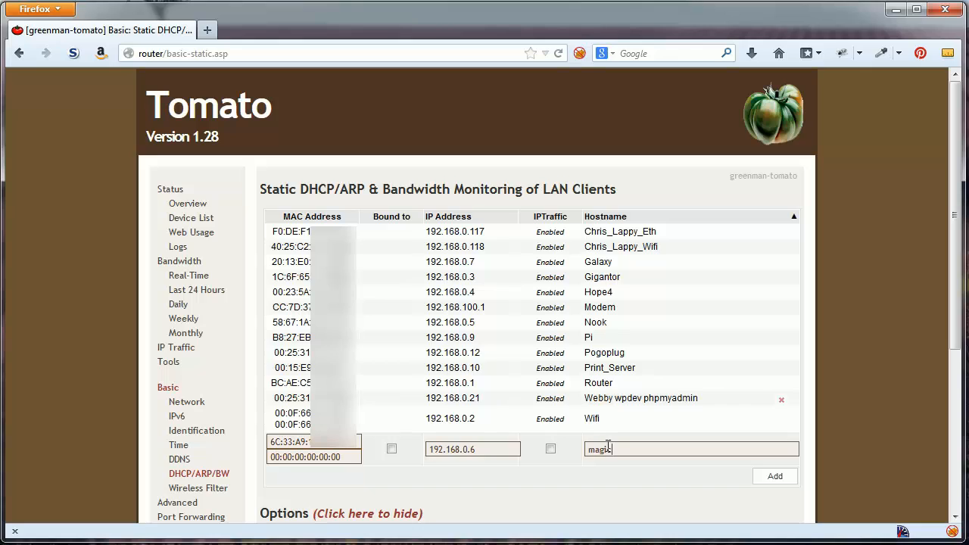
pyautogui.write('Jack')
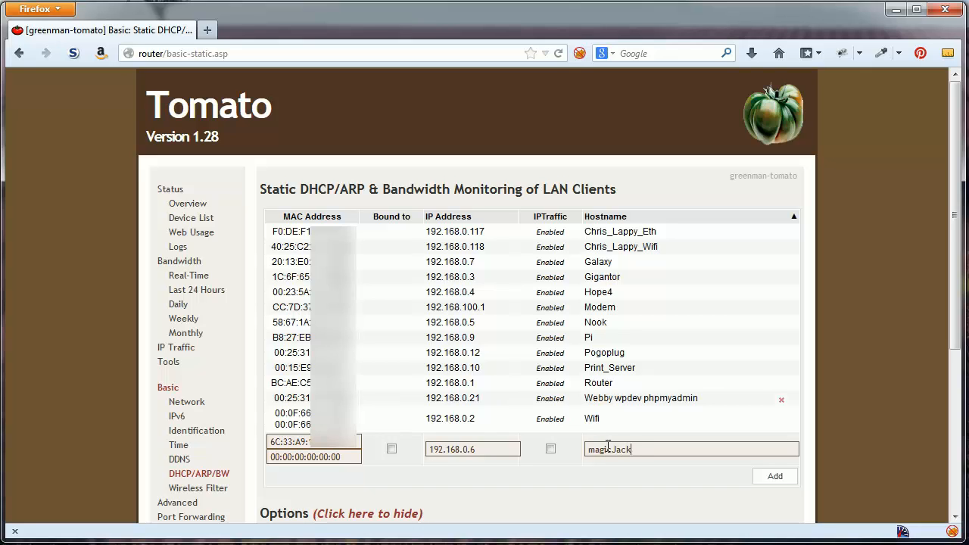
pyautogui.write('_P')
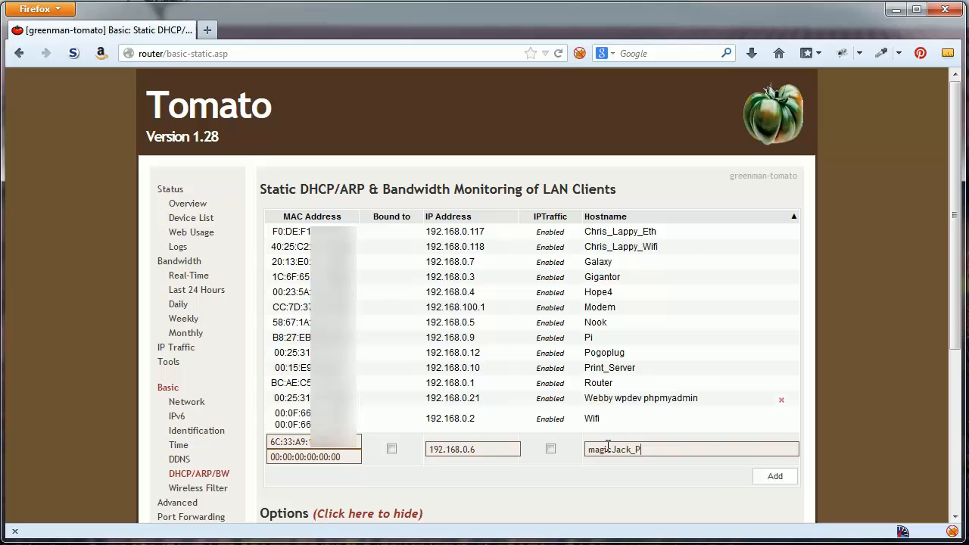
pyautogui.write('lus')
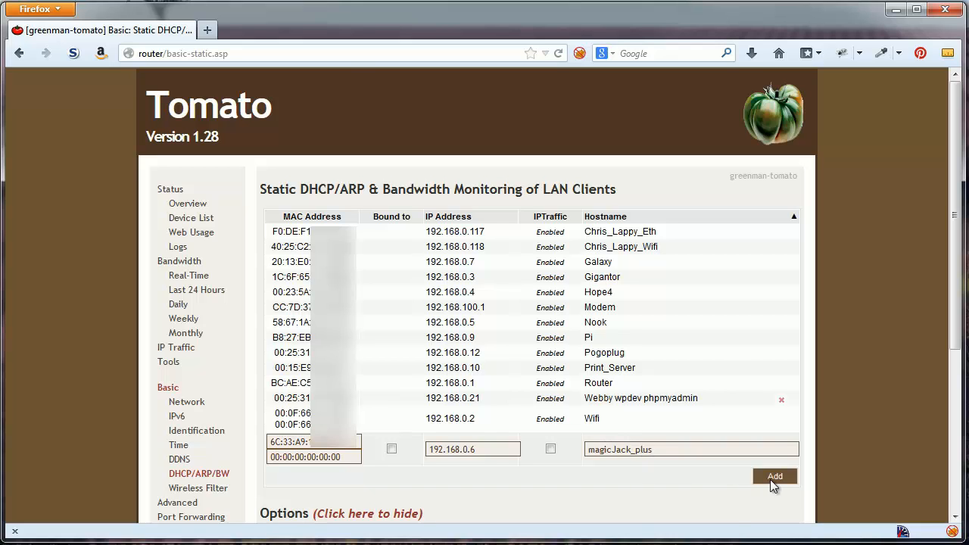
pyautogui.click(774, 476)
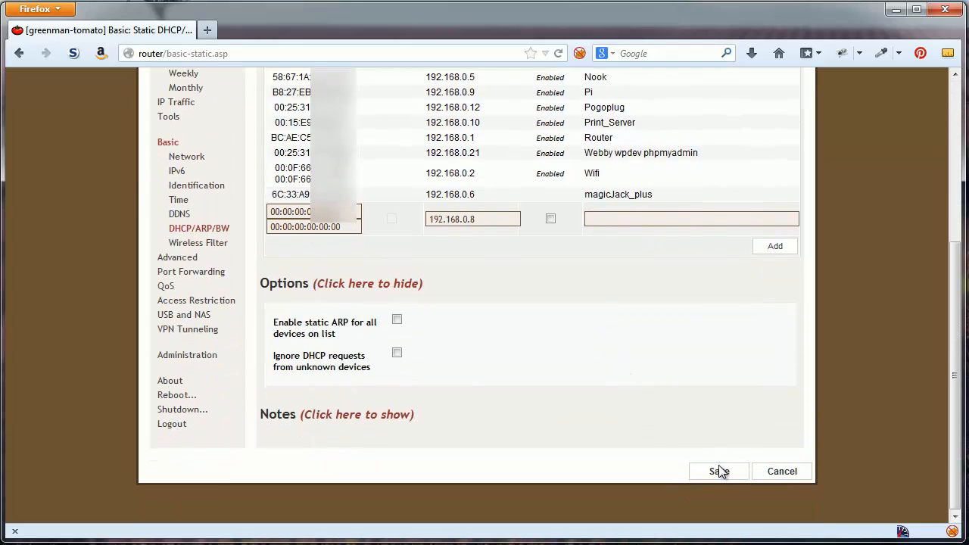
# Save the magicJack_plus static DHCP reservation
pyautogui.click(718, 471)
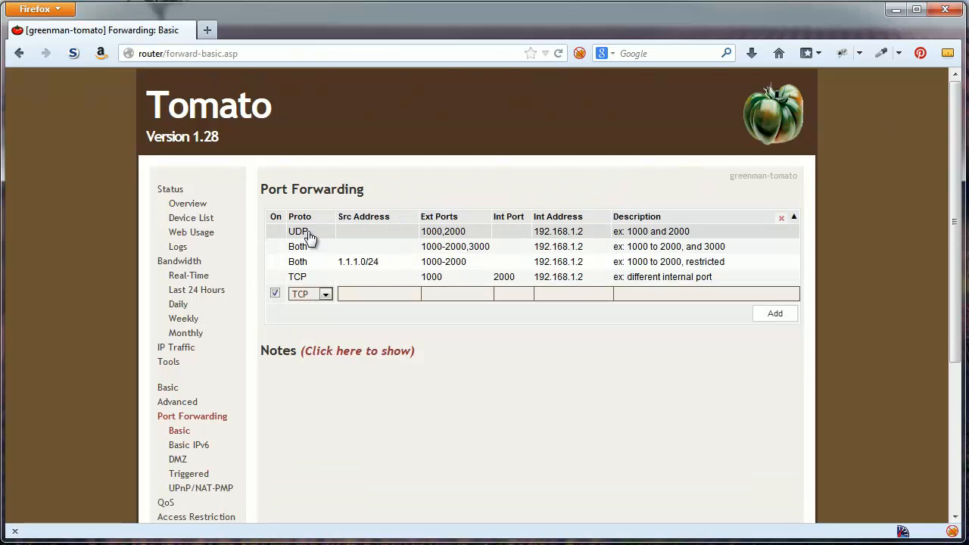
pyautogui.moveTo(357, 350)
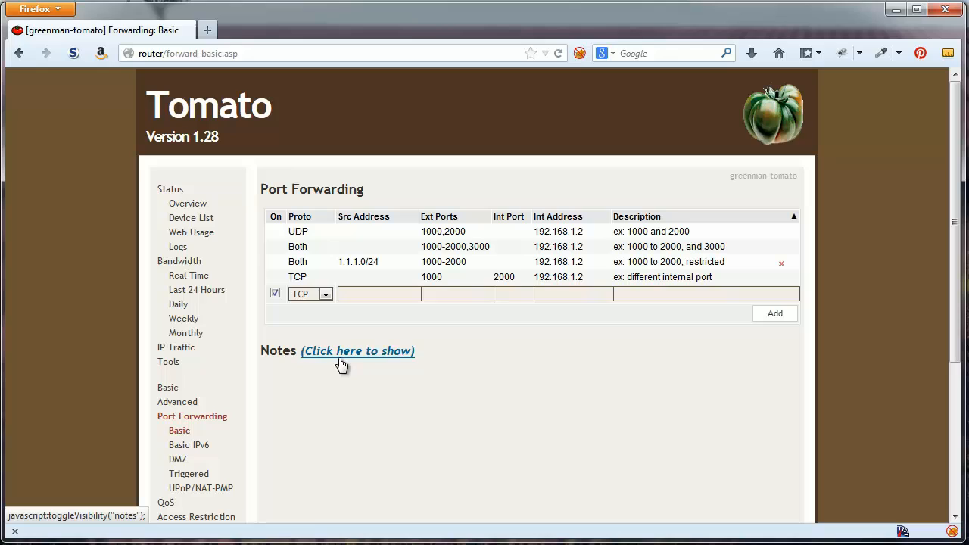
pyautogui.moveTo(338, 317)
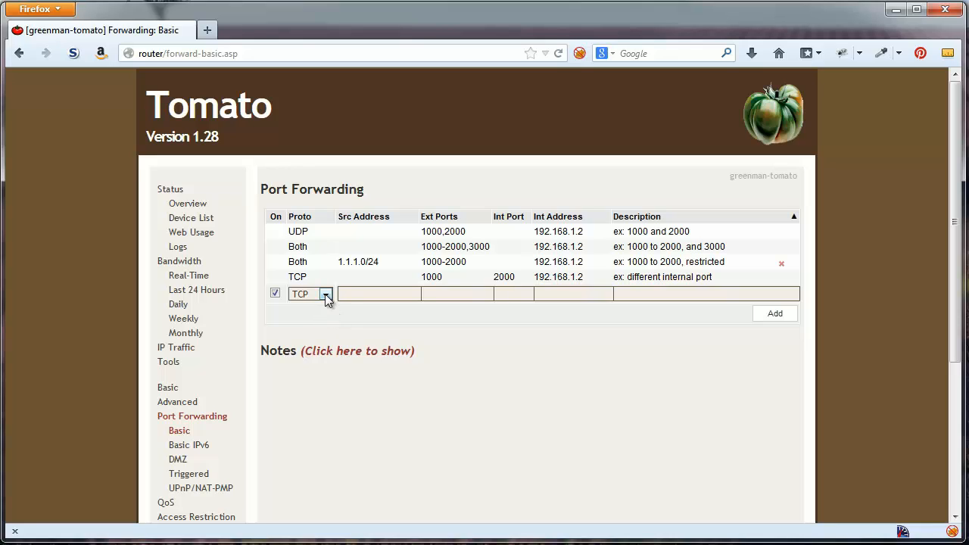
pyautogui.click(325, 294)
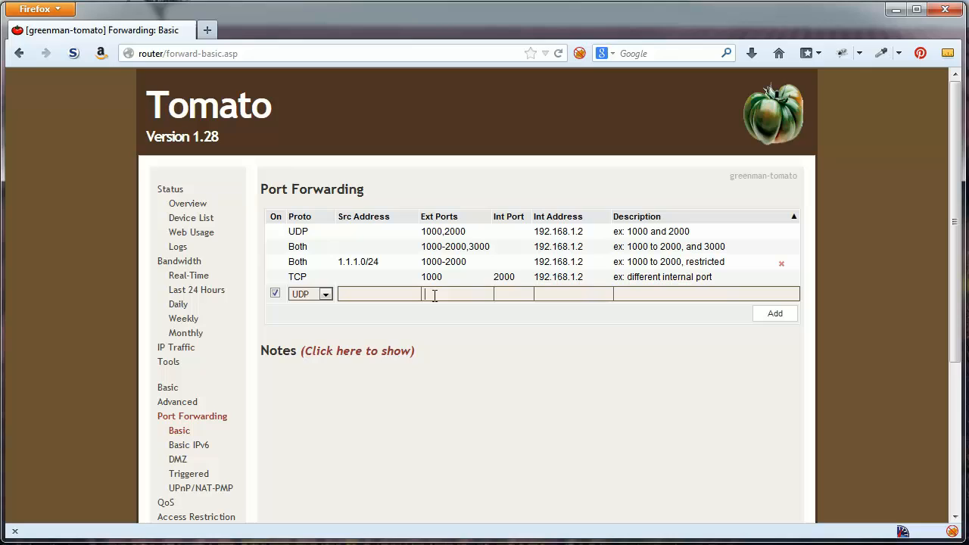
pyautogui.write('100')
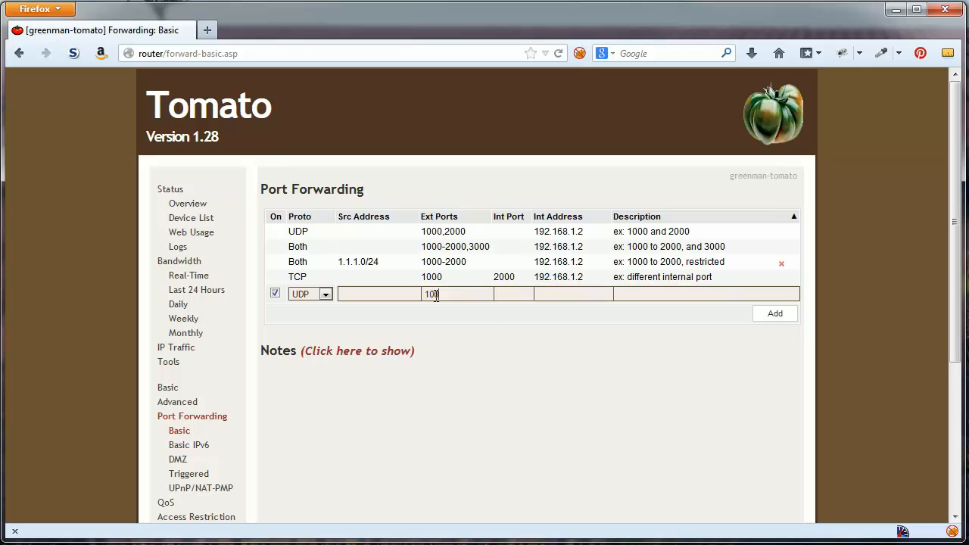
pyautogui.write('00-')
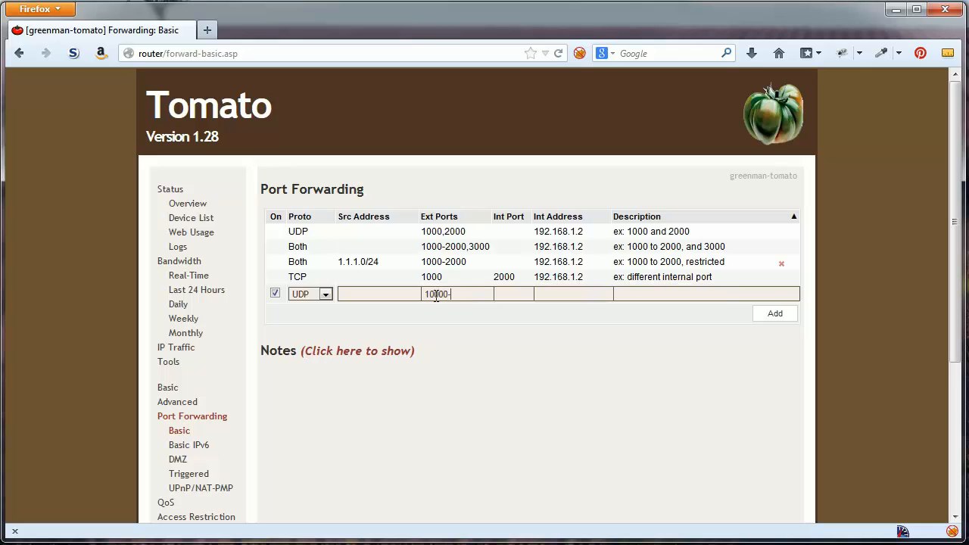
pyautogui.write('65535')
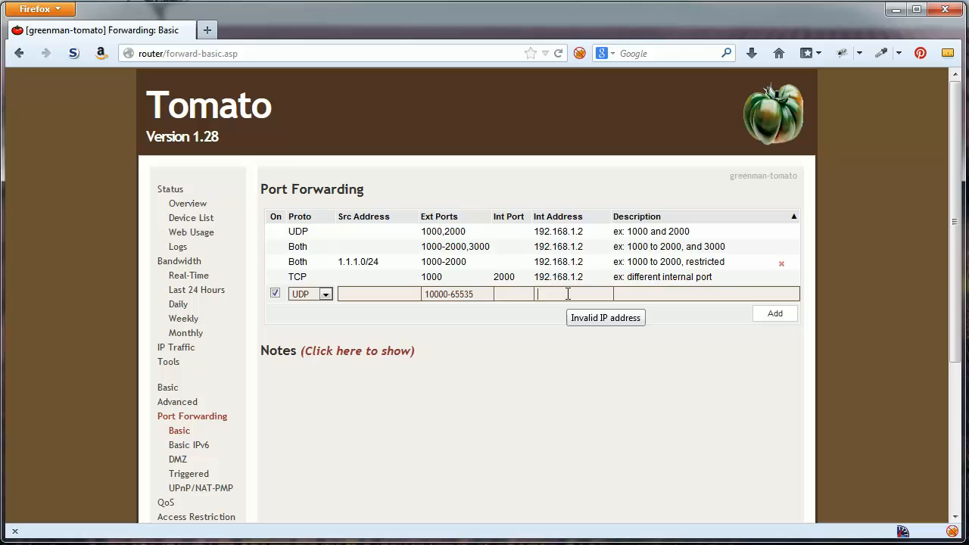
pyautogui.write('192.')
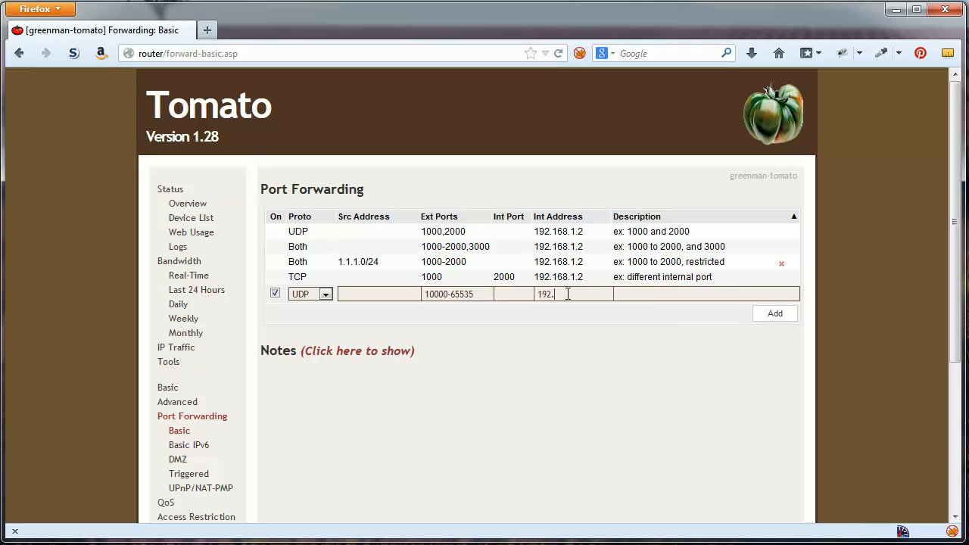
pyautogui.write('168.0.6')
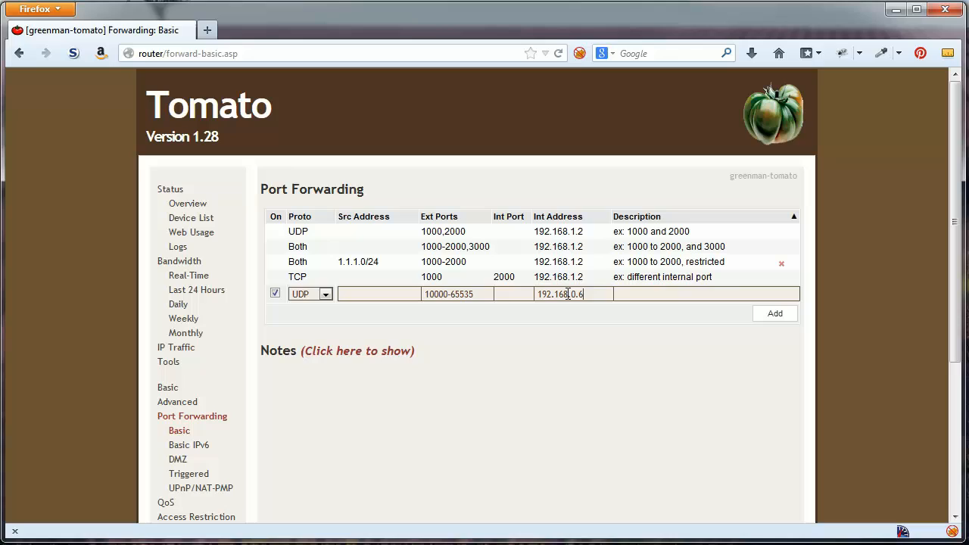
pyautogui.click(704, 294)
pyautogui.write('magicJ')
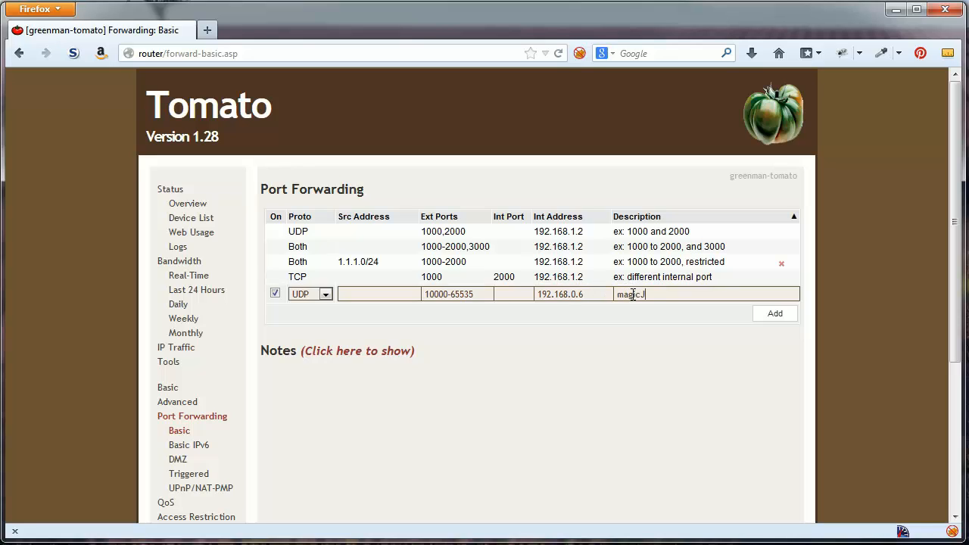
pyautogui.write('ack plus -')
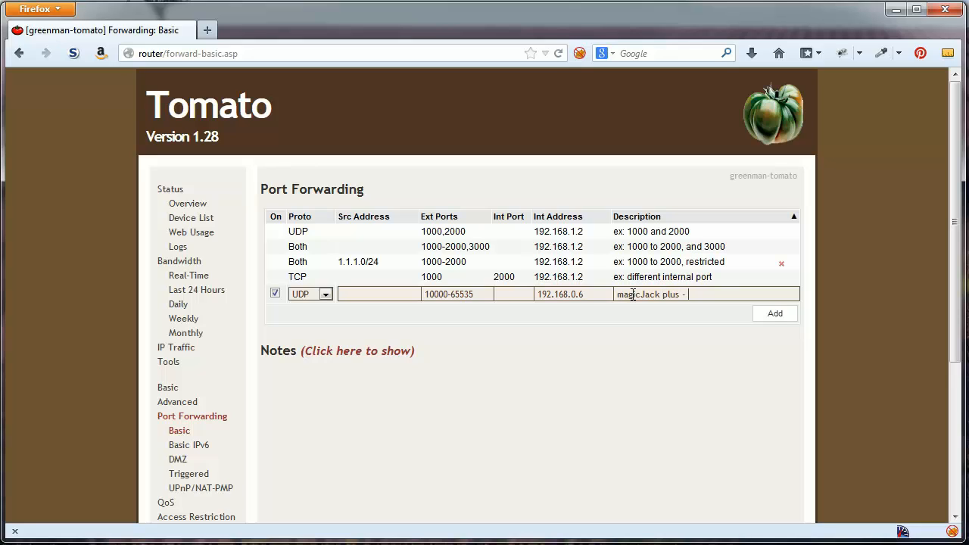
pyautogui.write('rtp')
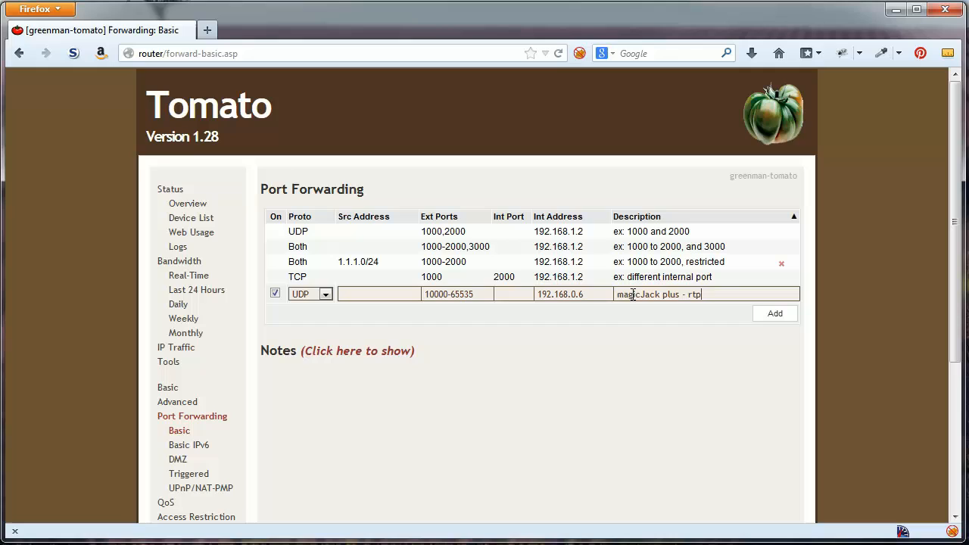
pyautogui.write('range')
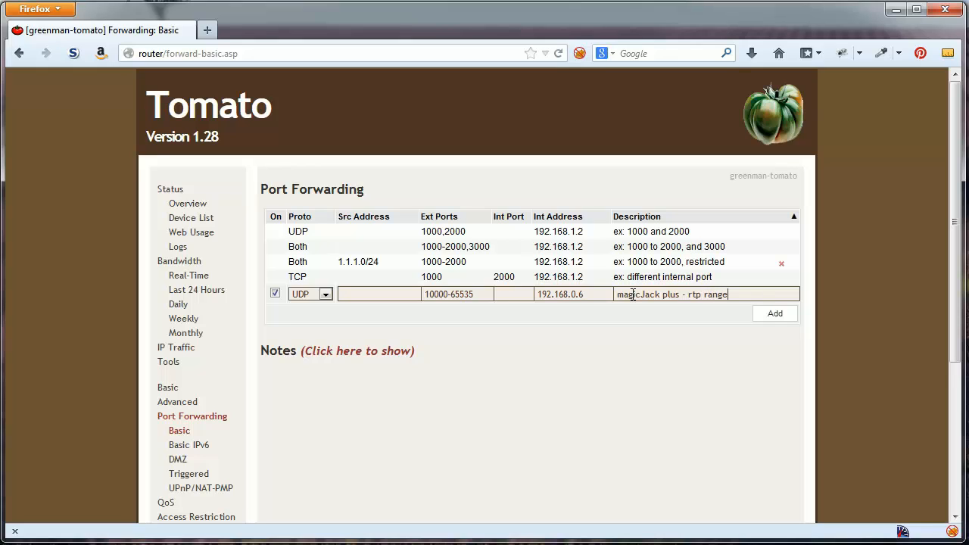
pyautogui.moveTo(774, 313)
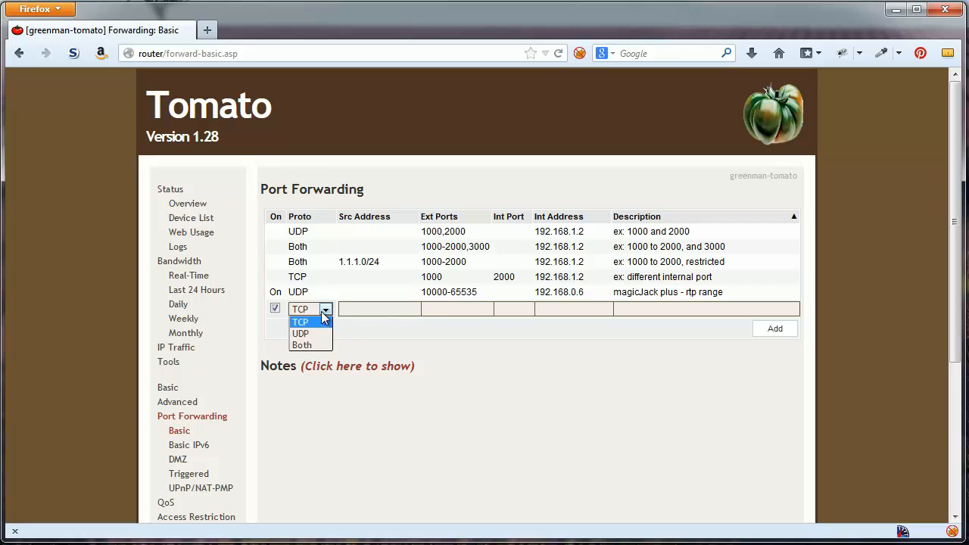
# Add a UDP forward of ports 5060,5070 to 192.168.0.6 named 'magicJack plus - sip ports'
pyautogui.click(300, 333)
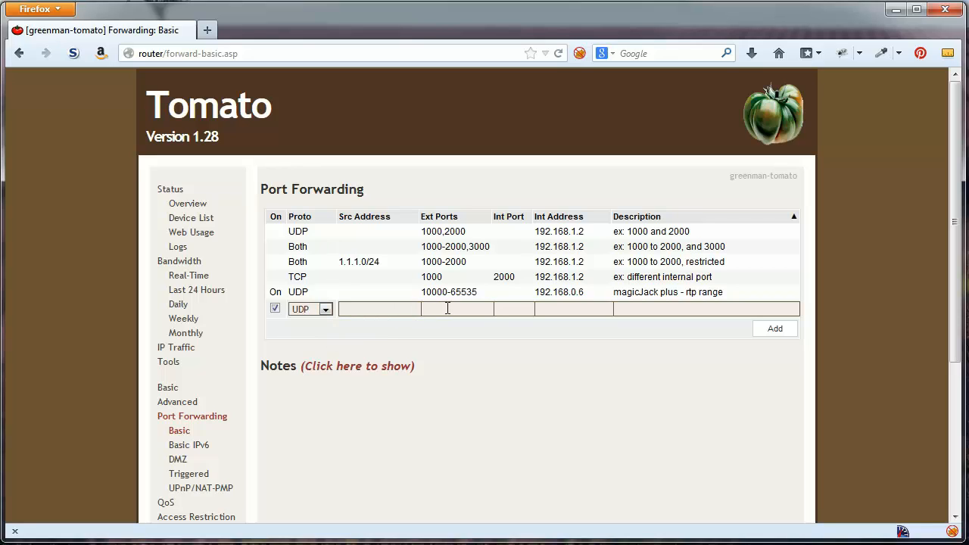
pyautogui.write('506')
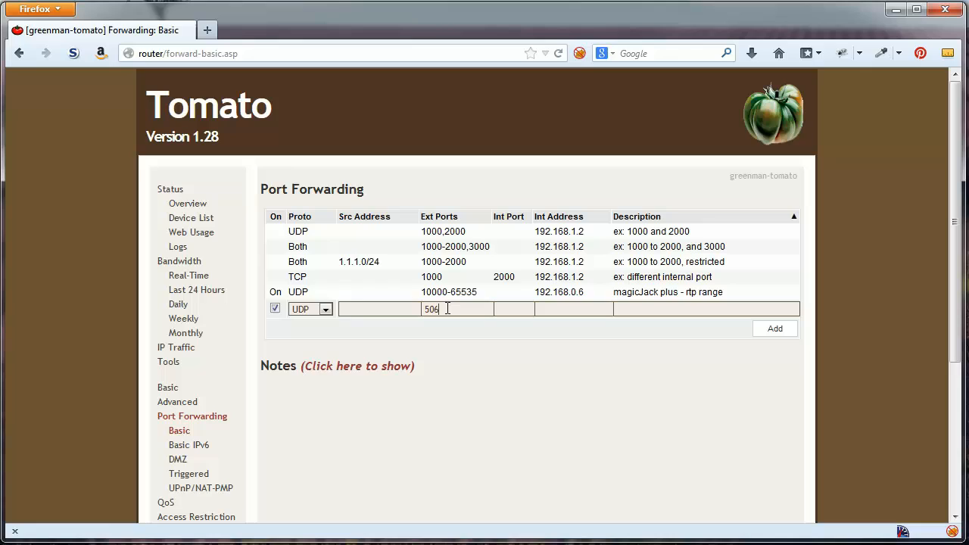
pyautogui.write('0,')
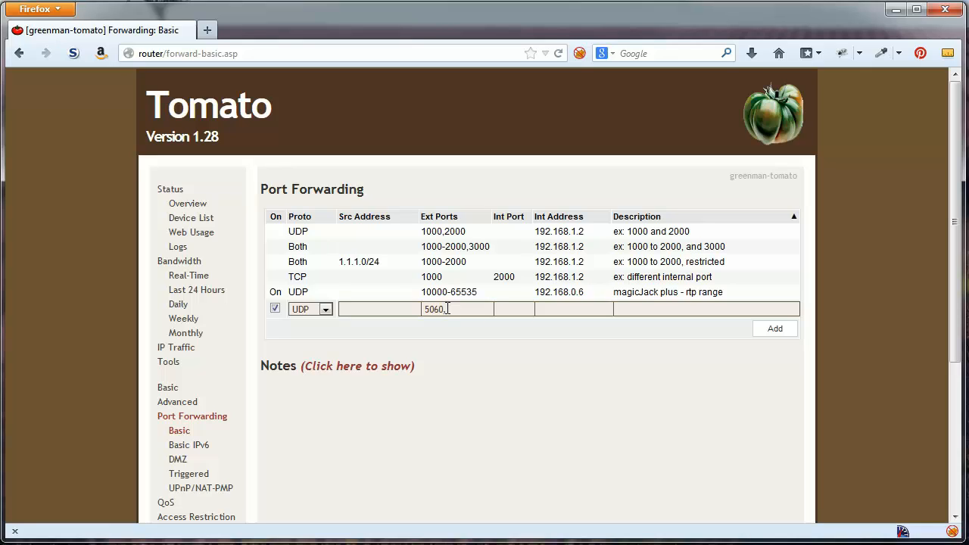
pyautogui.write('5070')
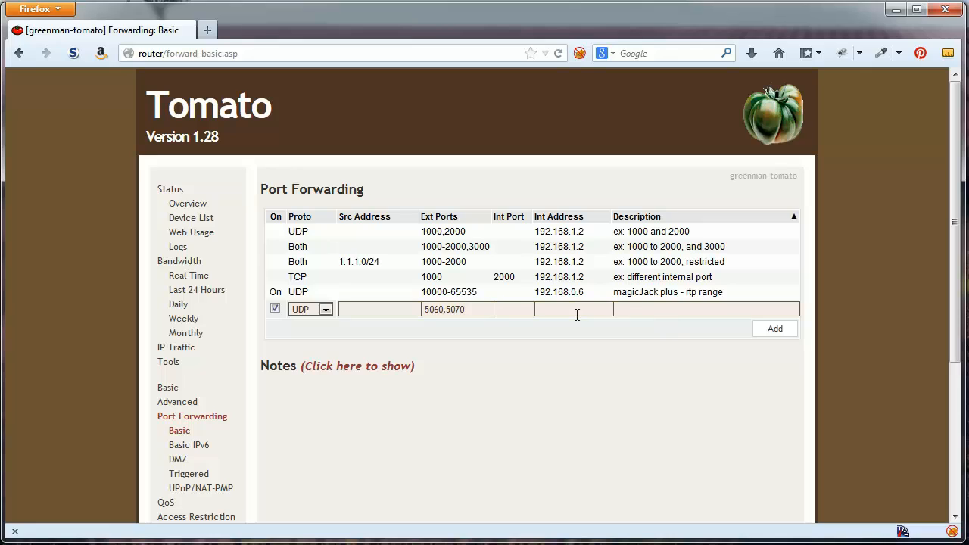
pyautogui.write('192.168.0.6')
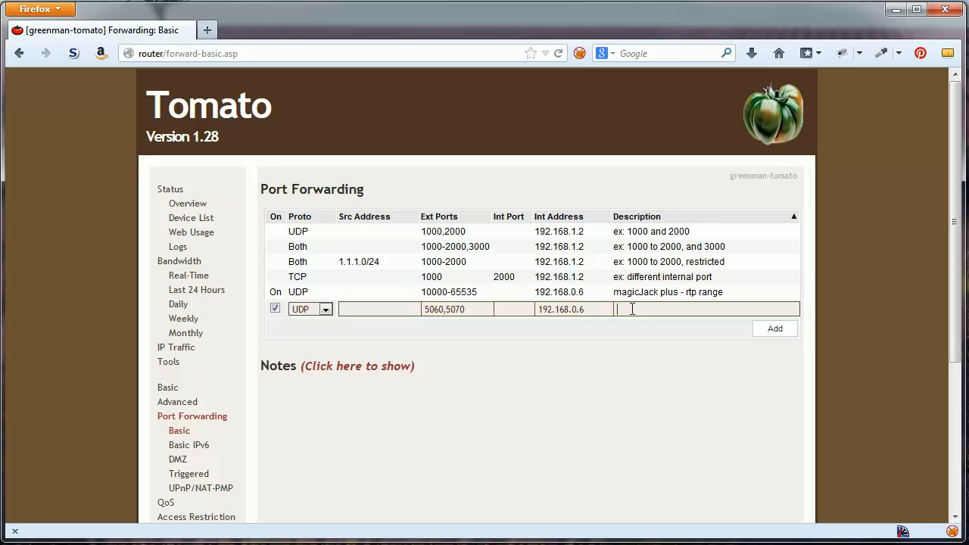
pyautogui.write('magic')
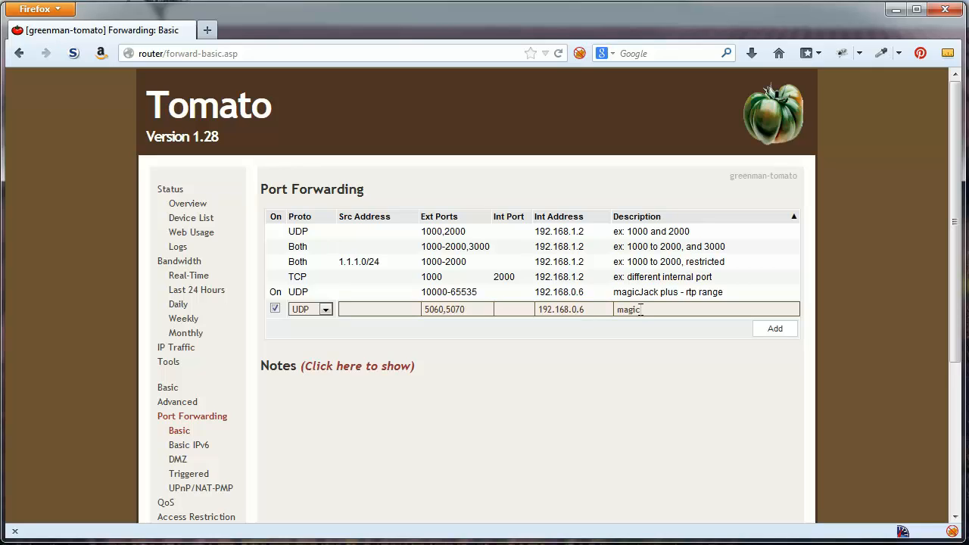
pyautogui.write('Jack plus')
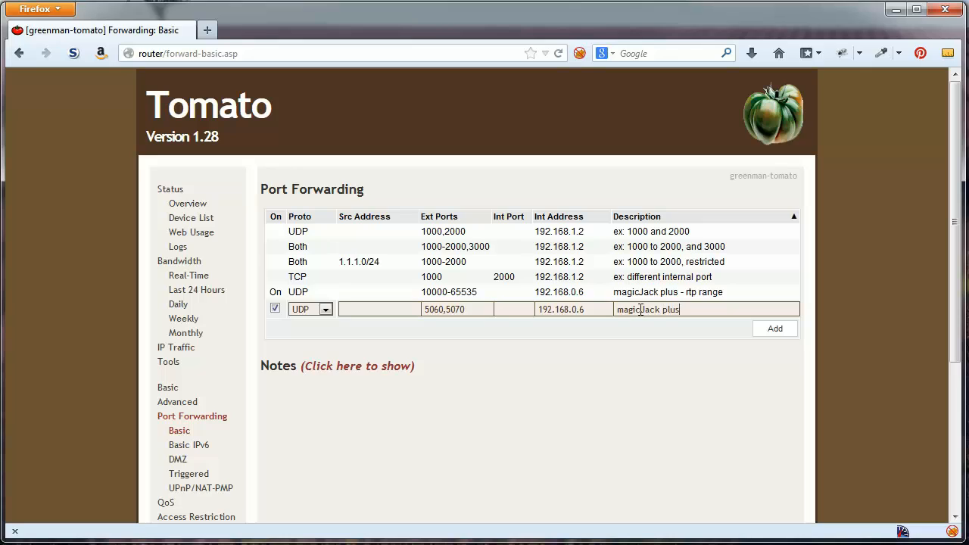
pyautogui.write('- sip')
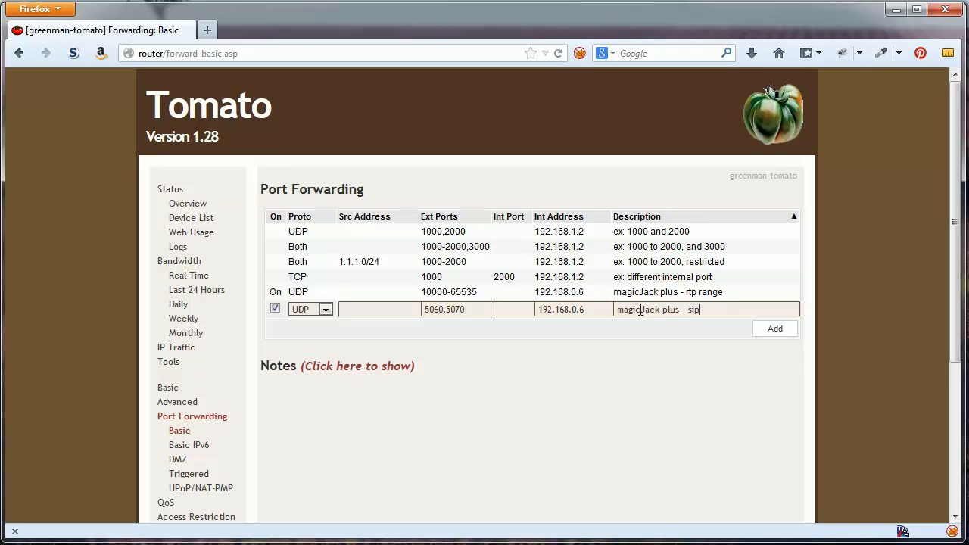
pyautogui.write('ports')
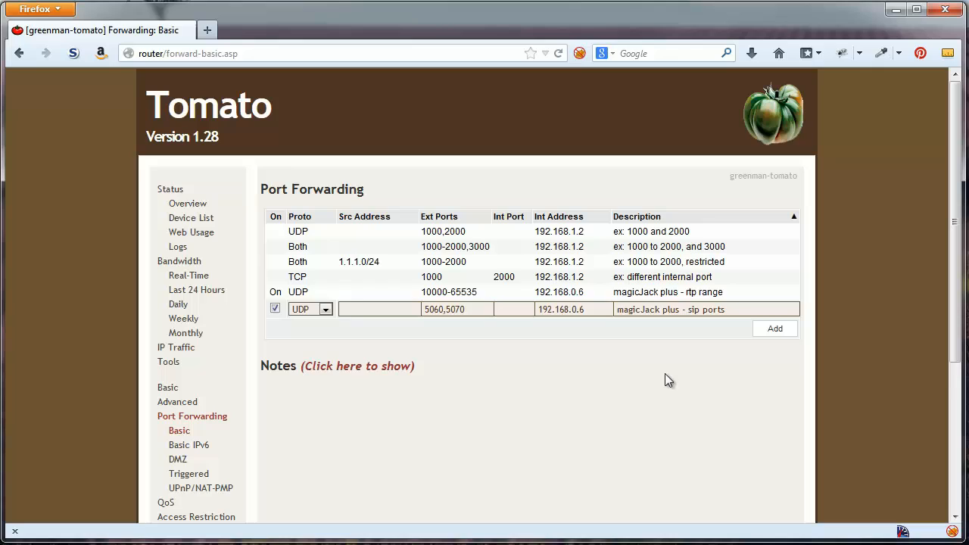
pyautogui.moveTo(672, 376)
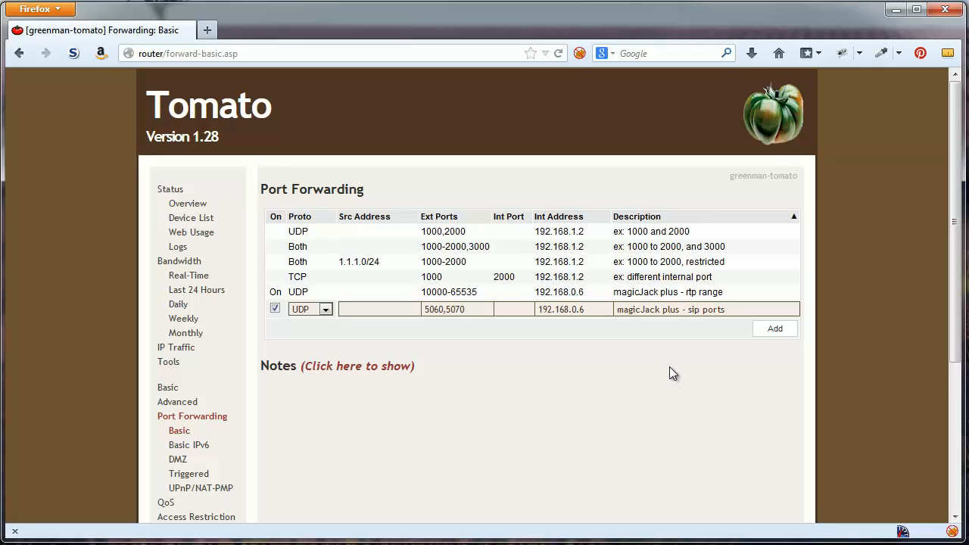
pyautogui.moveTo(774, 329)
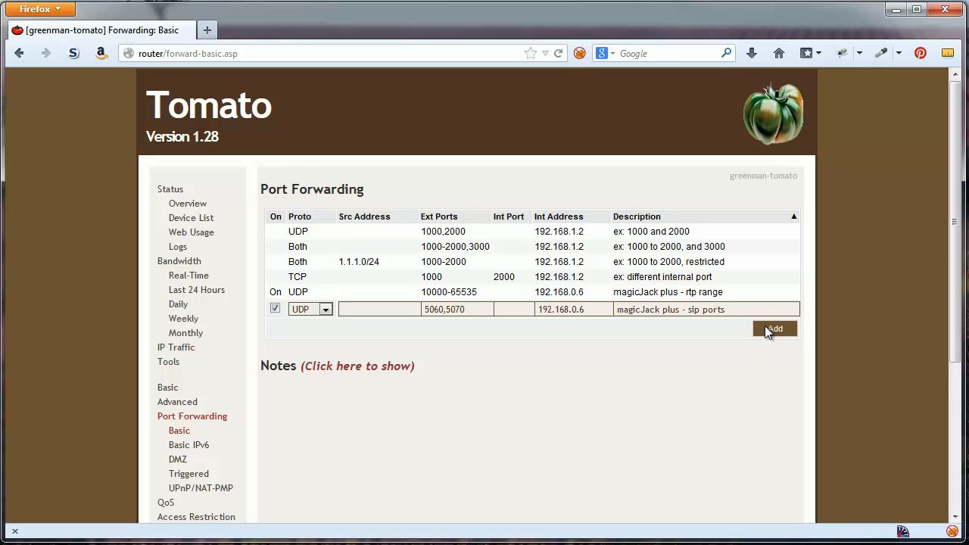
pyautogui.click(773, 328)
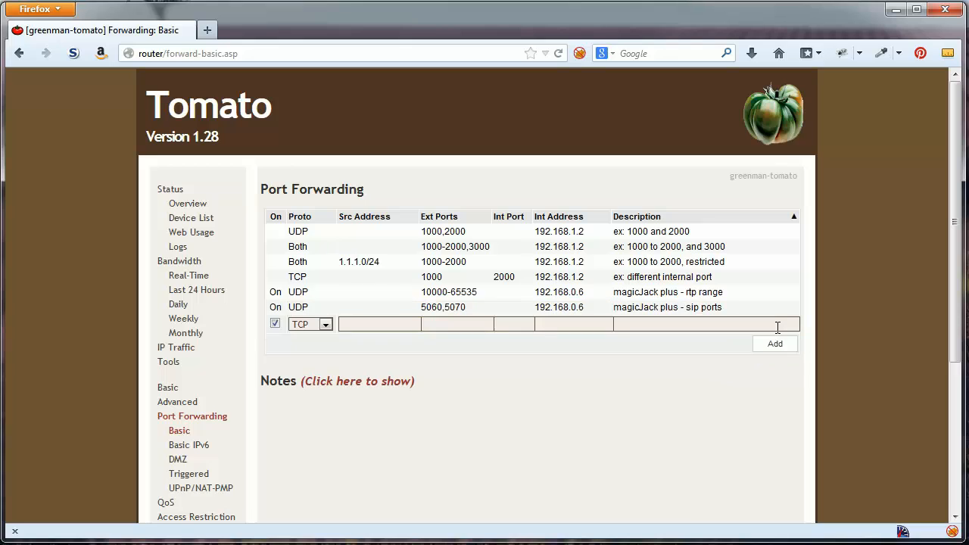
# Save the rtp range and sip ports forwarding rules and let the router apply them
pyautogui.scroll(-3)
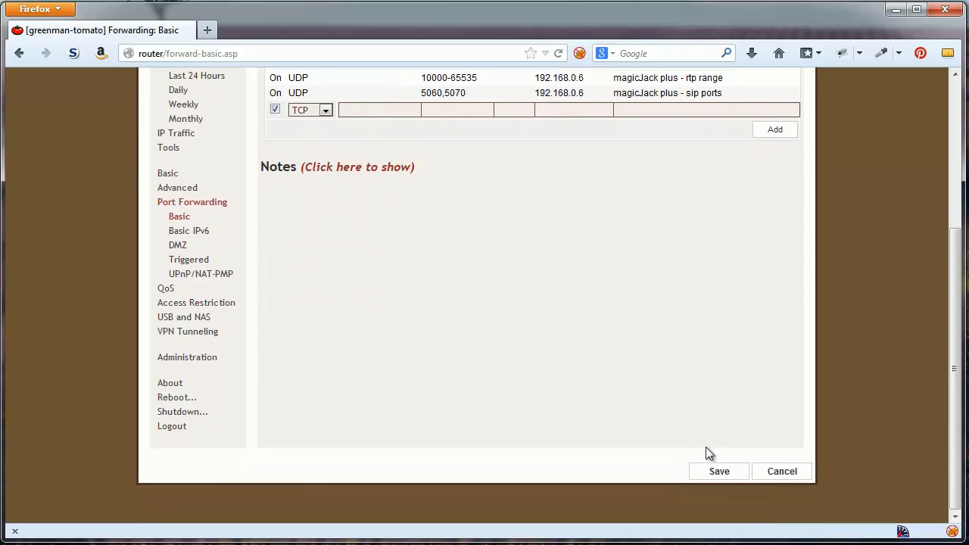
pyautogui.click(717, 470)
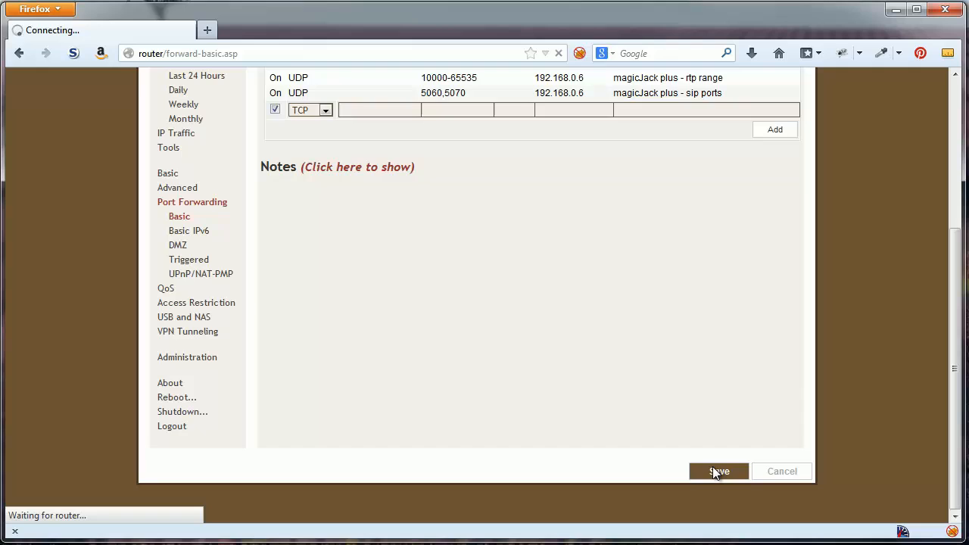
pyautogui.click(719, 470)
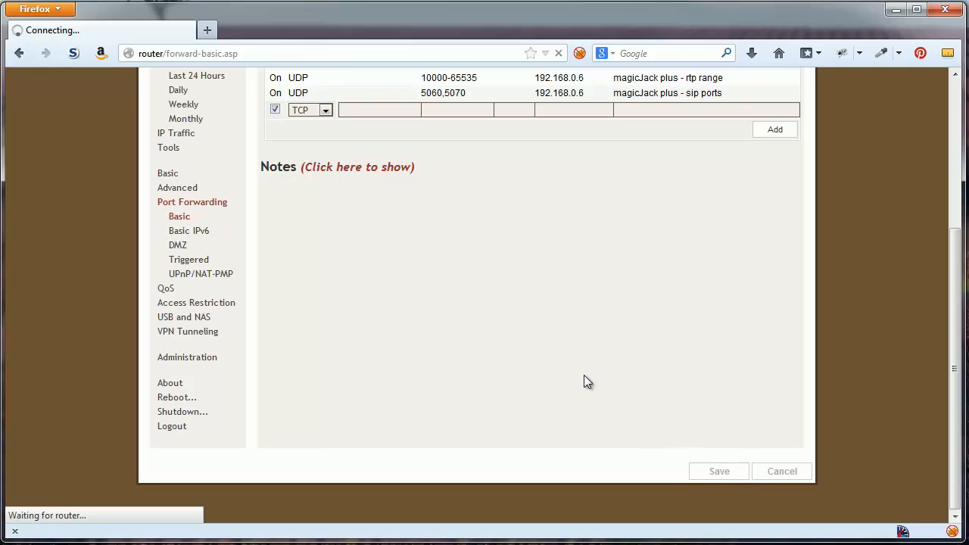
pyautogui.click(717, 471)
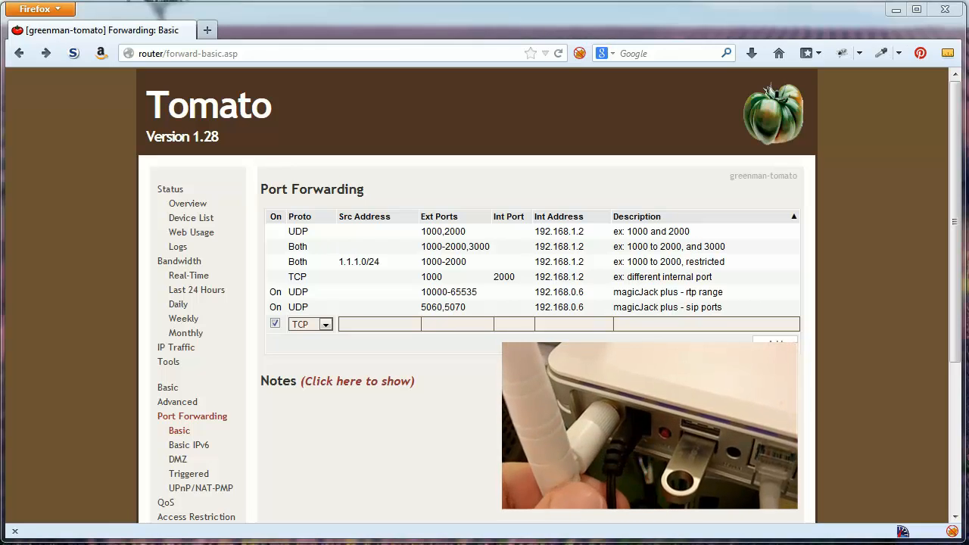
# Reload the Device List to confirm magicJack_plus at 192.168.0.6
pyautogui.click(191, 218)
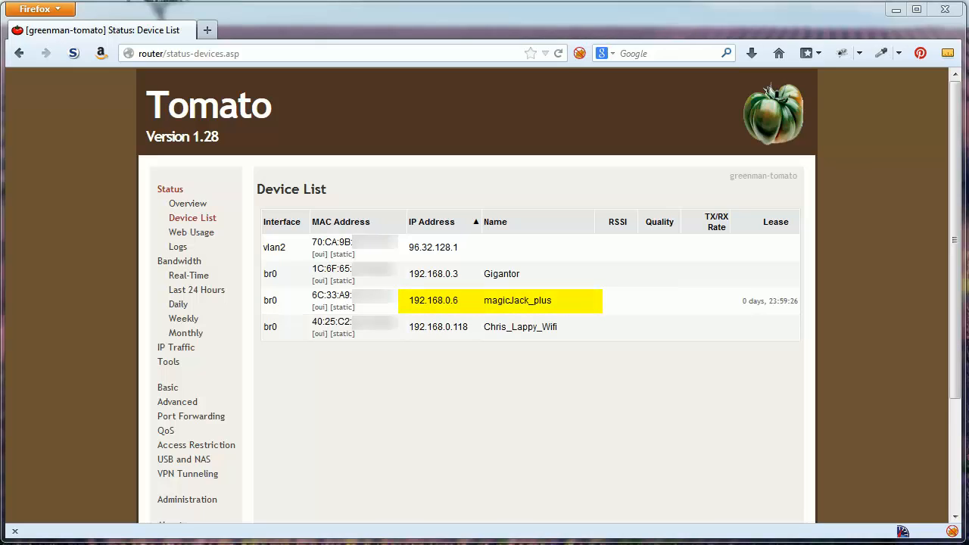
pyautogui.click(559, 53)
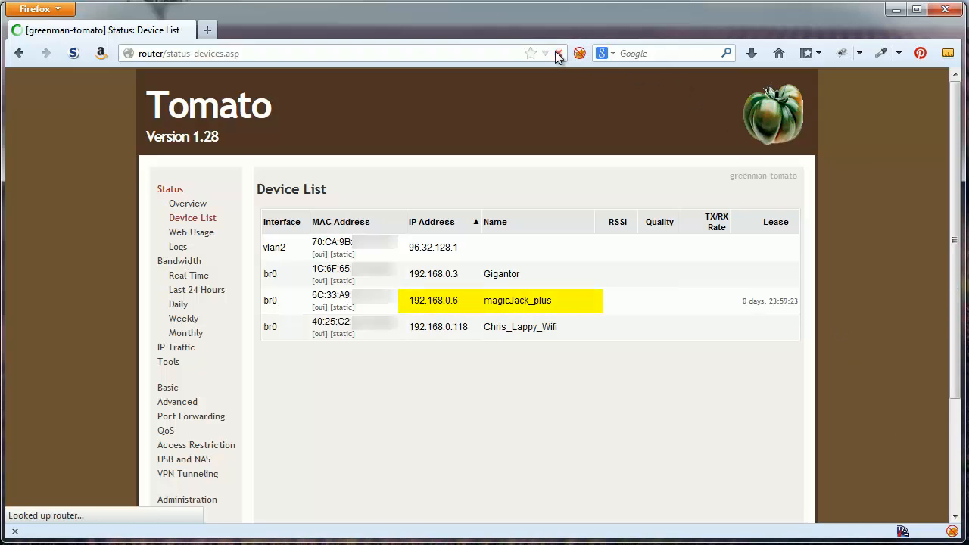